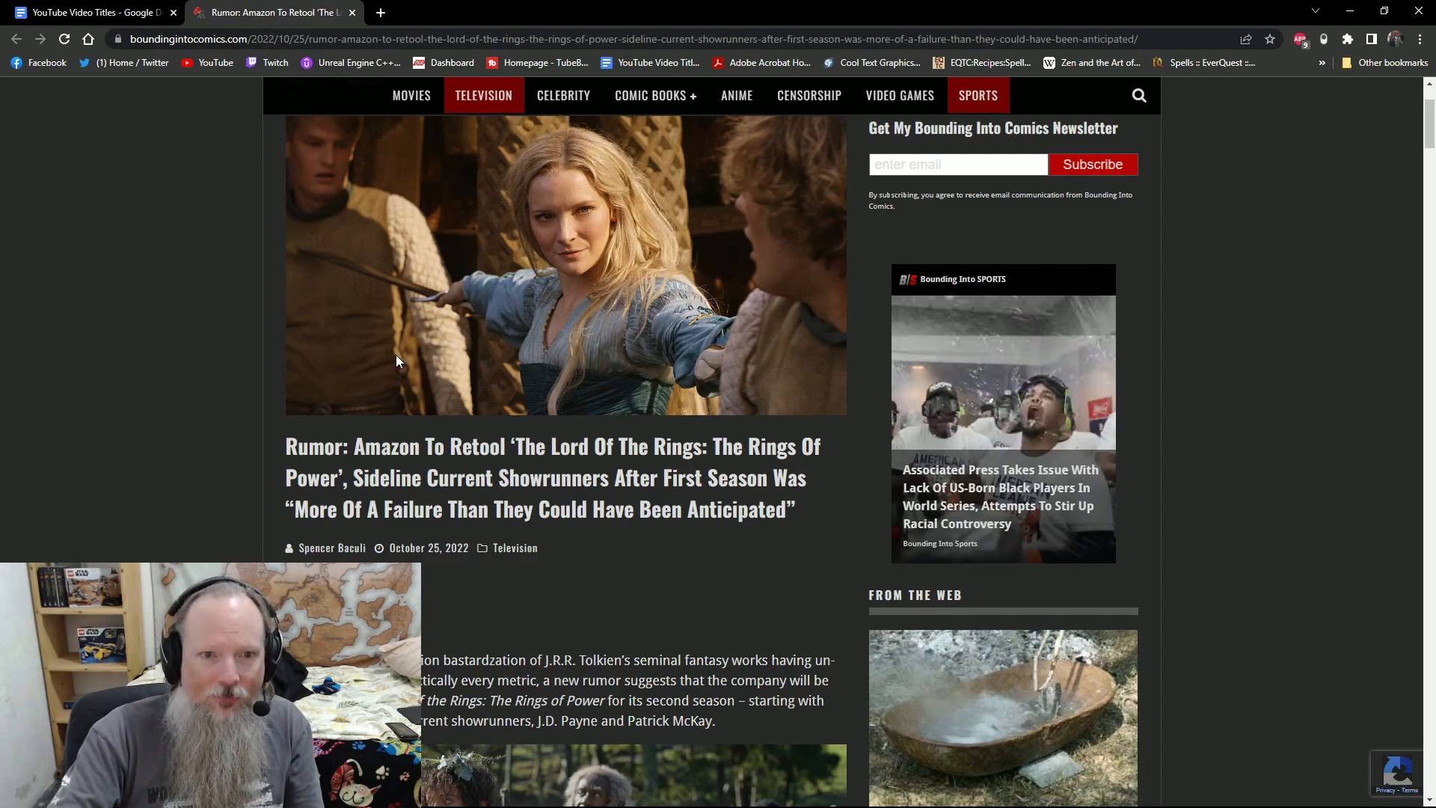
Scroll past the header image to the Chris Gore Midnight's Edge paragraph and embedded YouTube video.
{"action": "scroll", "scroll_direction": "down", "scroll_amount": 3}
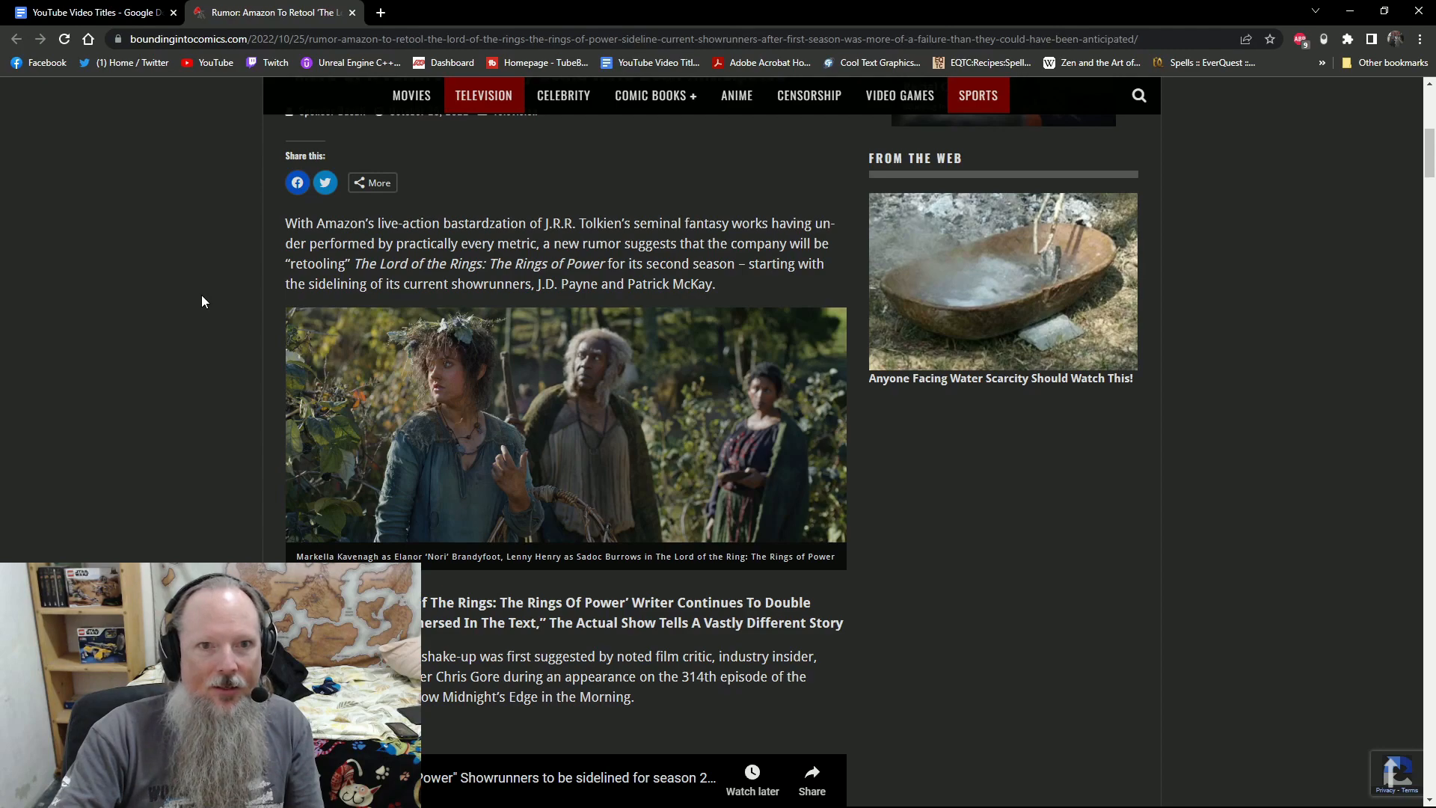
{"action": "scroll", "scroll_direction": "down", "scroll_amount": 3}
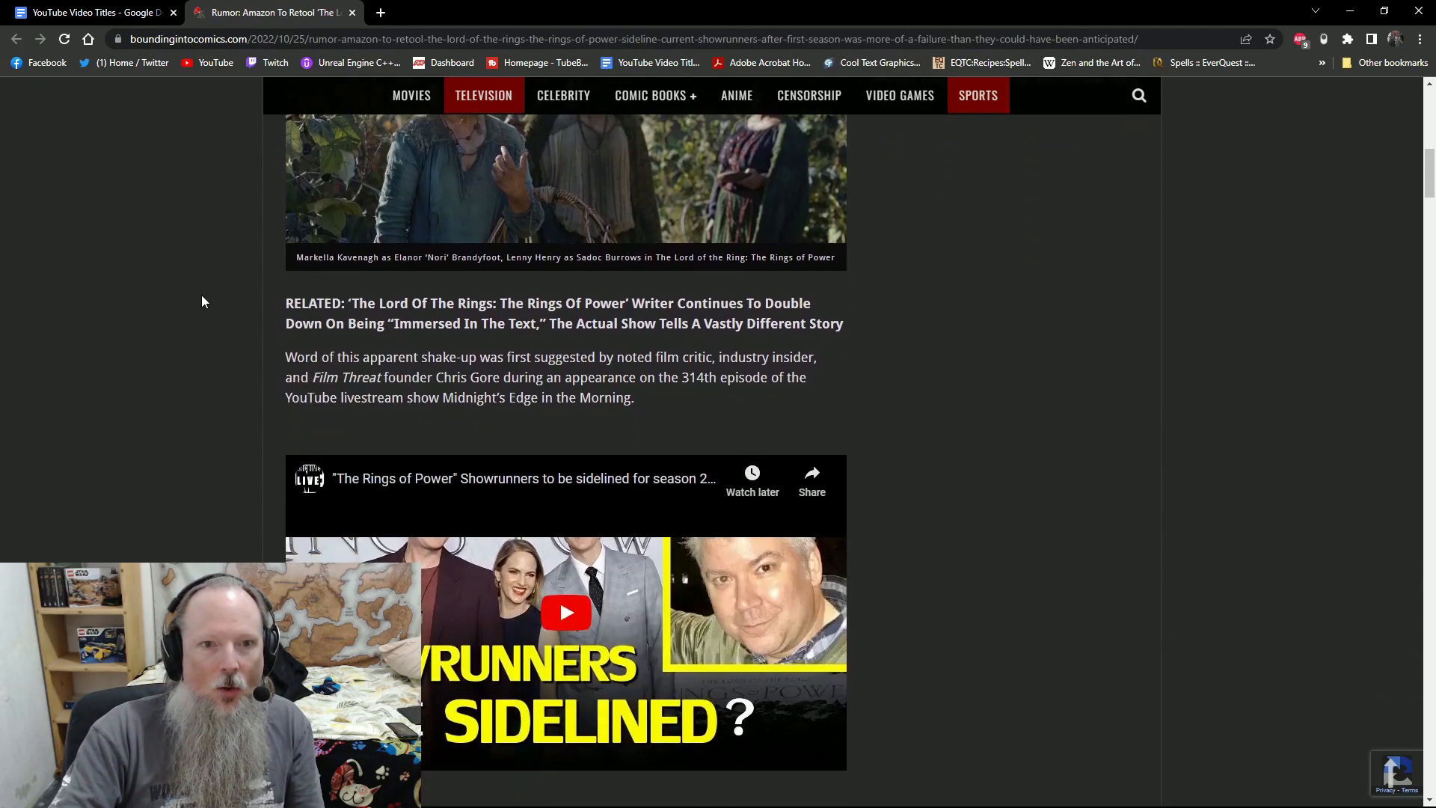
{"action": "scroll", "scroll_direction": "down", "scroll_amount": 3}
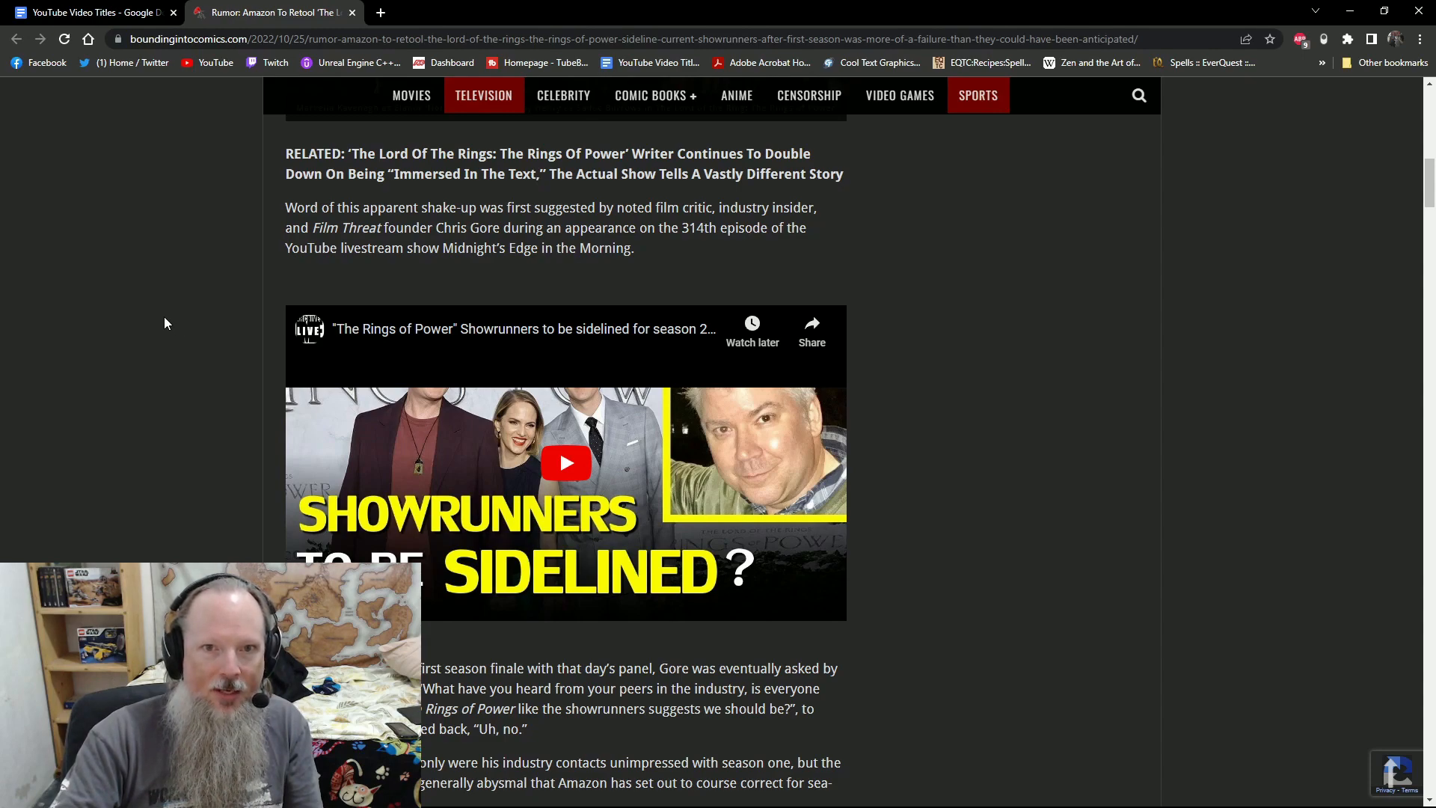
Scroll past the video to the 'Discussing the series' first season finale' paragraph.
{"action": "scroll", "scroll_direction": "down", "scroll_amount": 3}
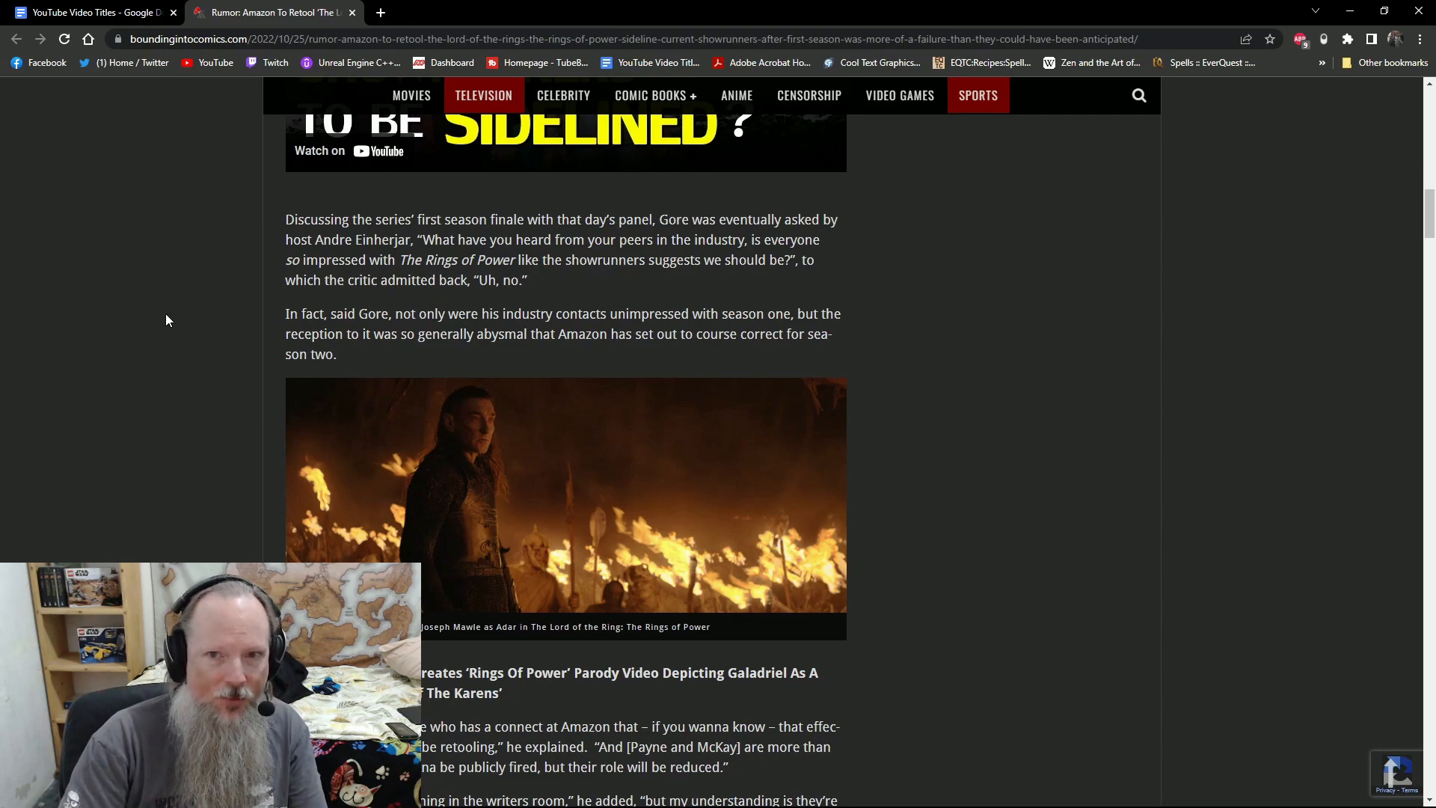
{"action": "mouse_move", "coordinate": [170, 294]}
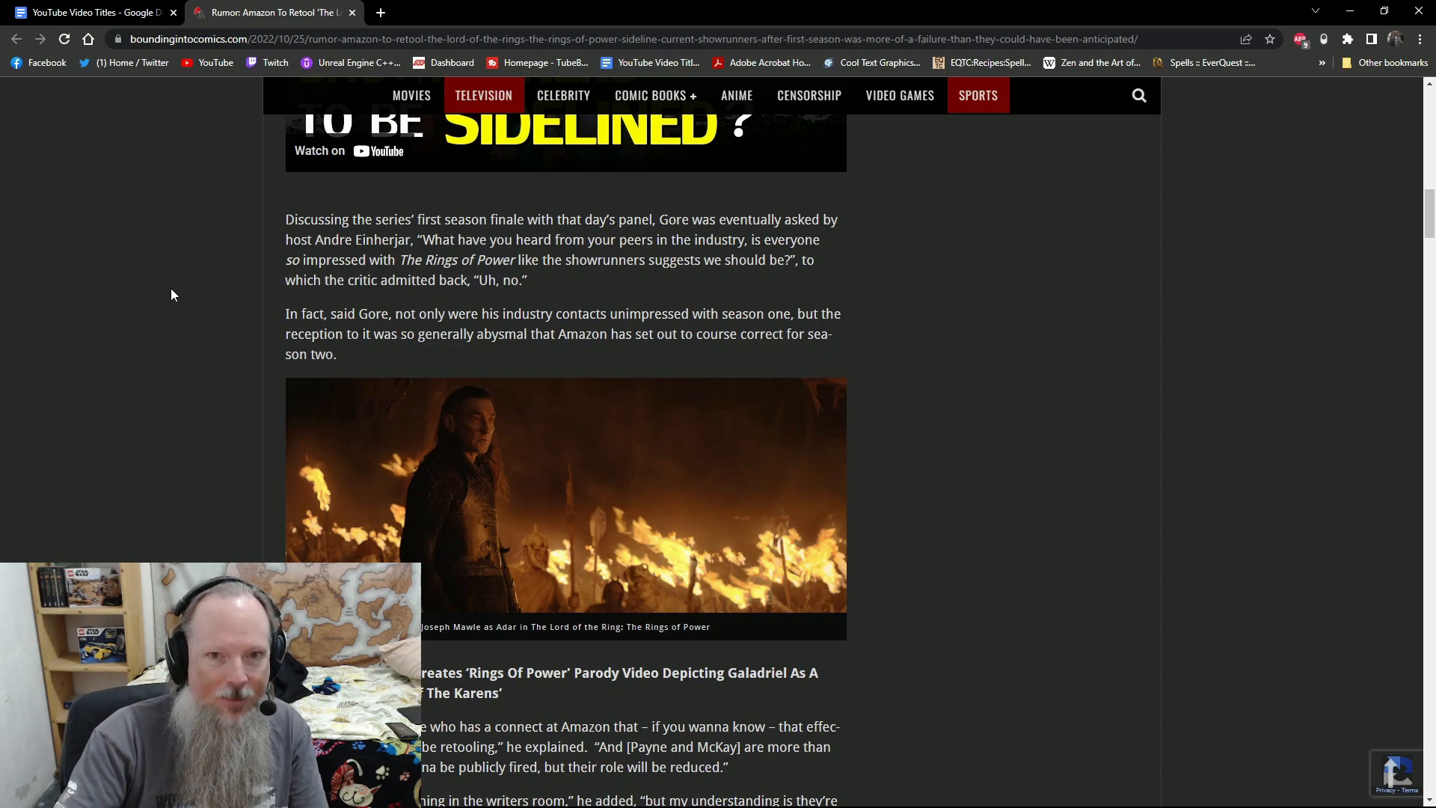
Scroll to the 'To this end, Gore detailed…' paragraph and the Elrond and Gil-galad photo.
{"action": "scroll", "scroll_direction": "down", "scroll_amount": 3}
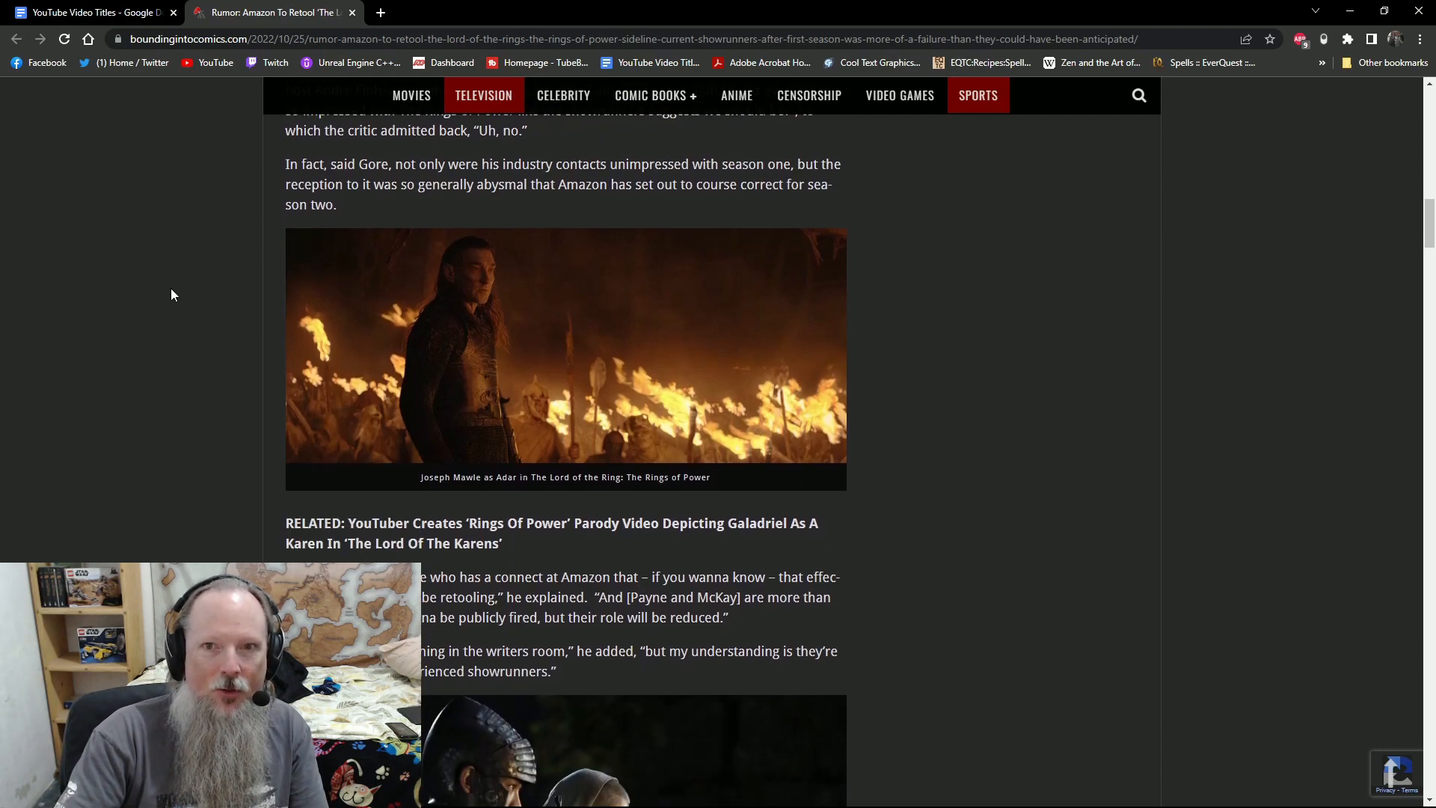
{"action": "scroll", "scroll_direction": "down", "scroll_amount": 3}
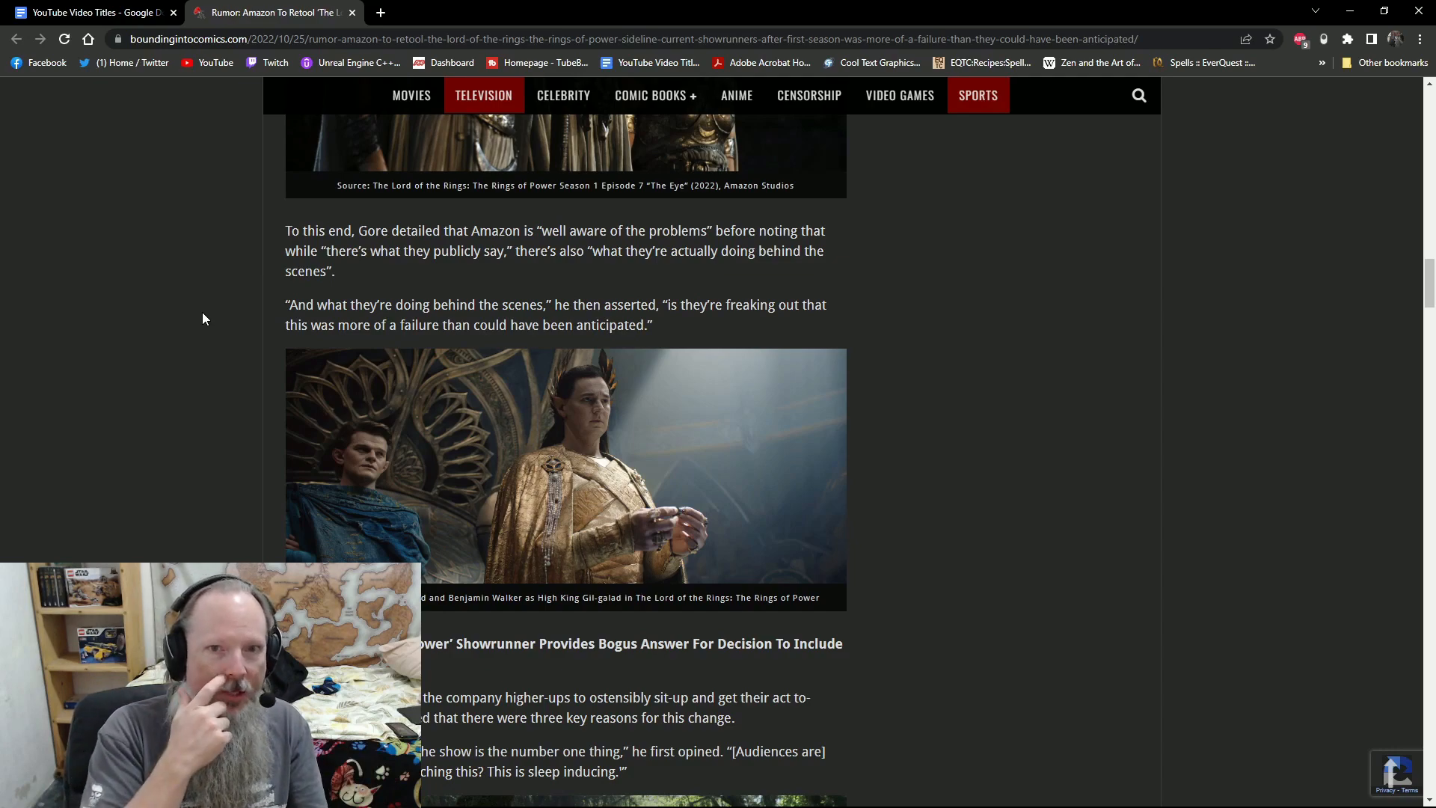
{"action": "mouse_move", "coordinate": [195, 317]}
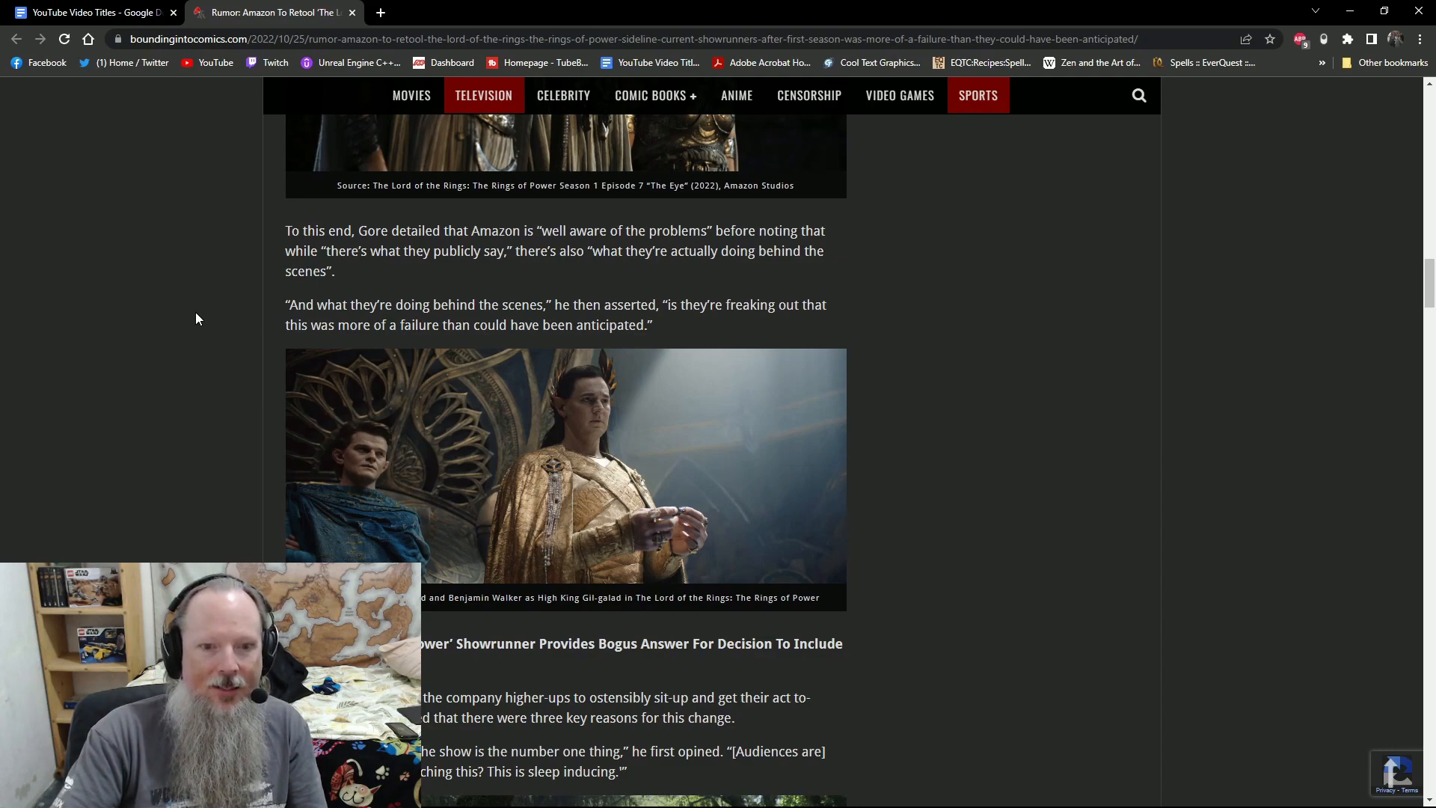
Scroll past the Elrond and Celebrimbor image to the RELATED link and Metacritic box.
{"action": "scroll", "scroll_direction": "down", "scroll_amount": 3}
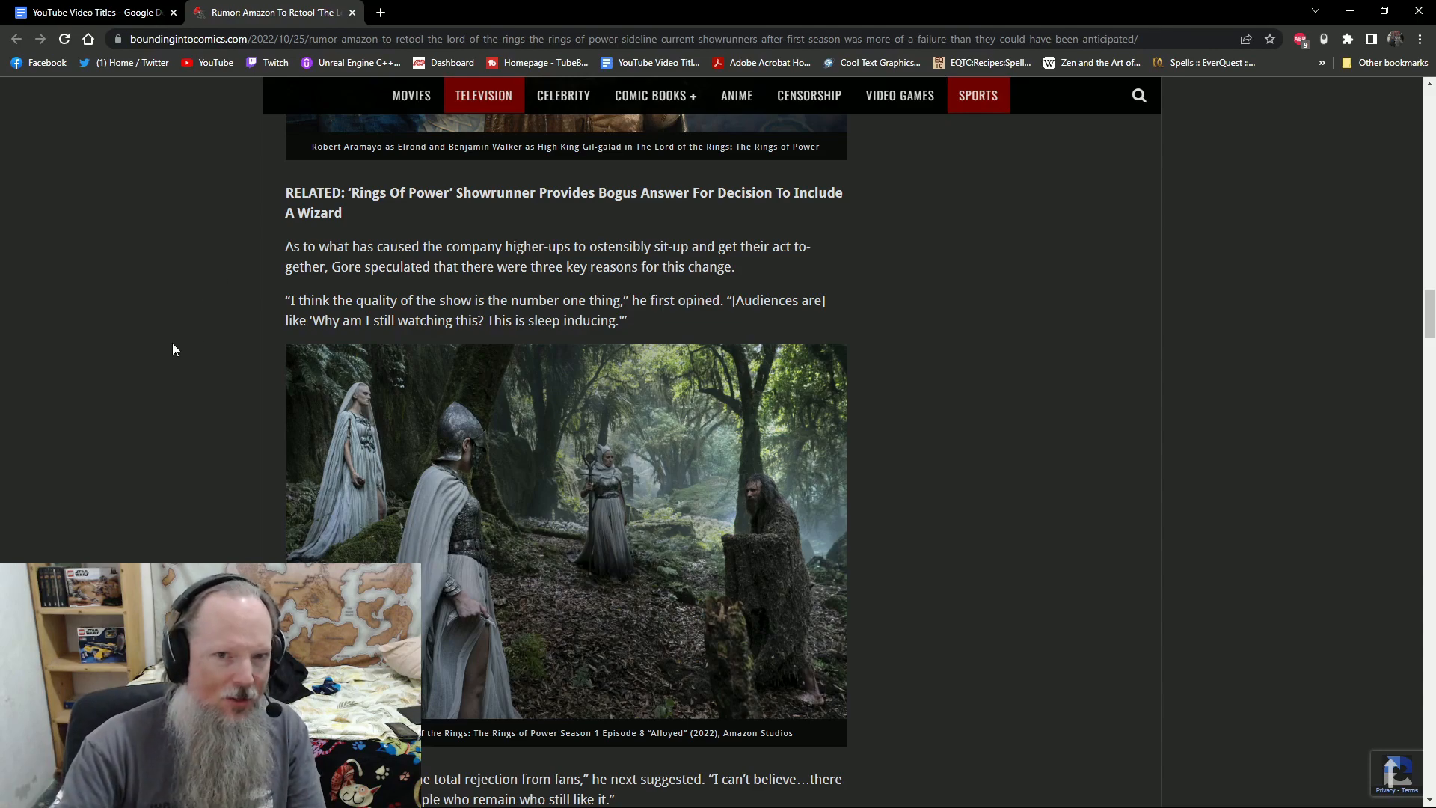
{"action": "scroll", "scroll_direction": "down", "scroll_amount": 3}
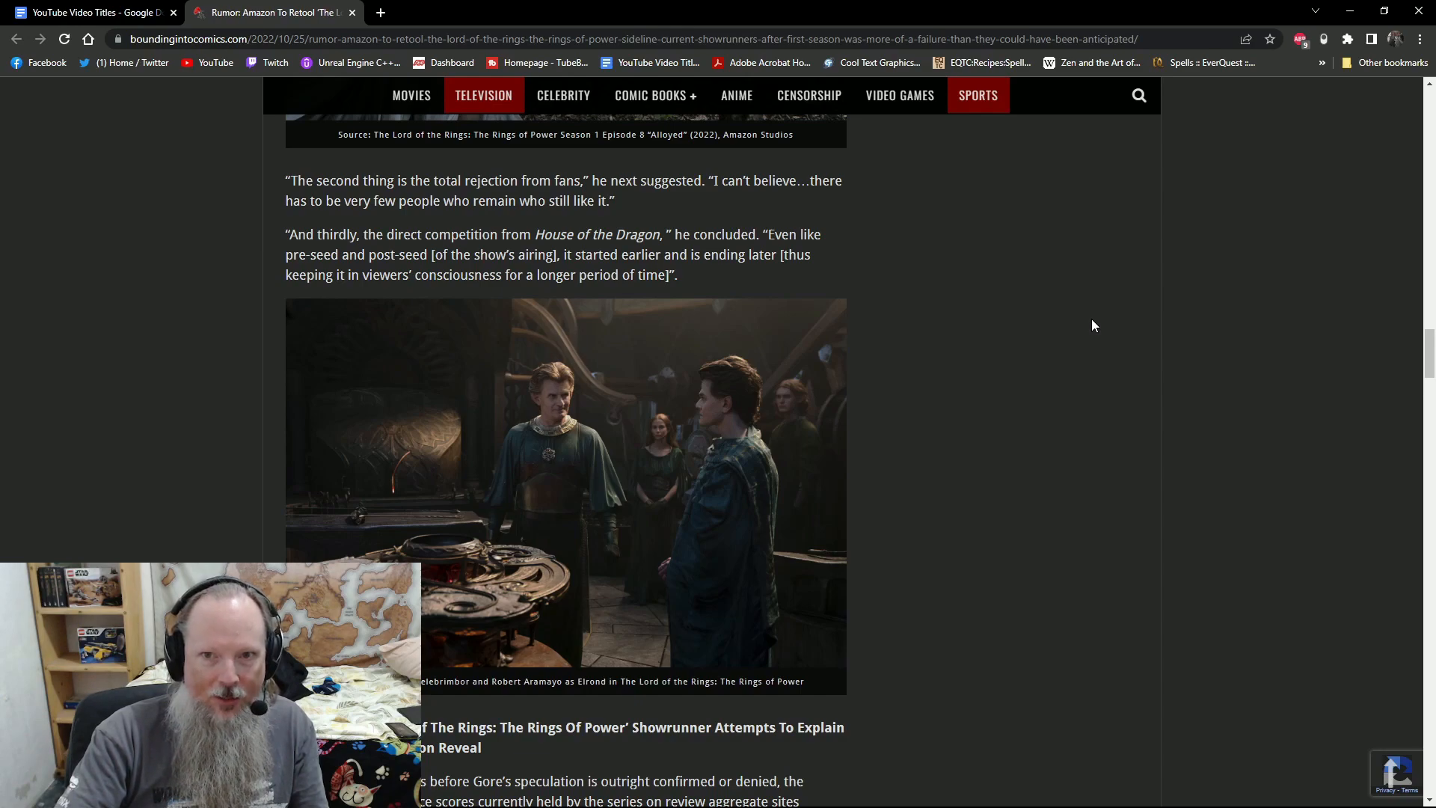
{"action": "mouse_move", "coordinate": [1006, 341]}
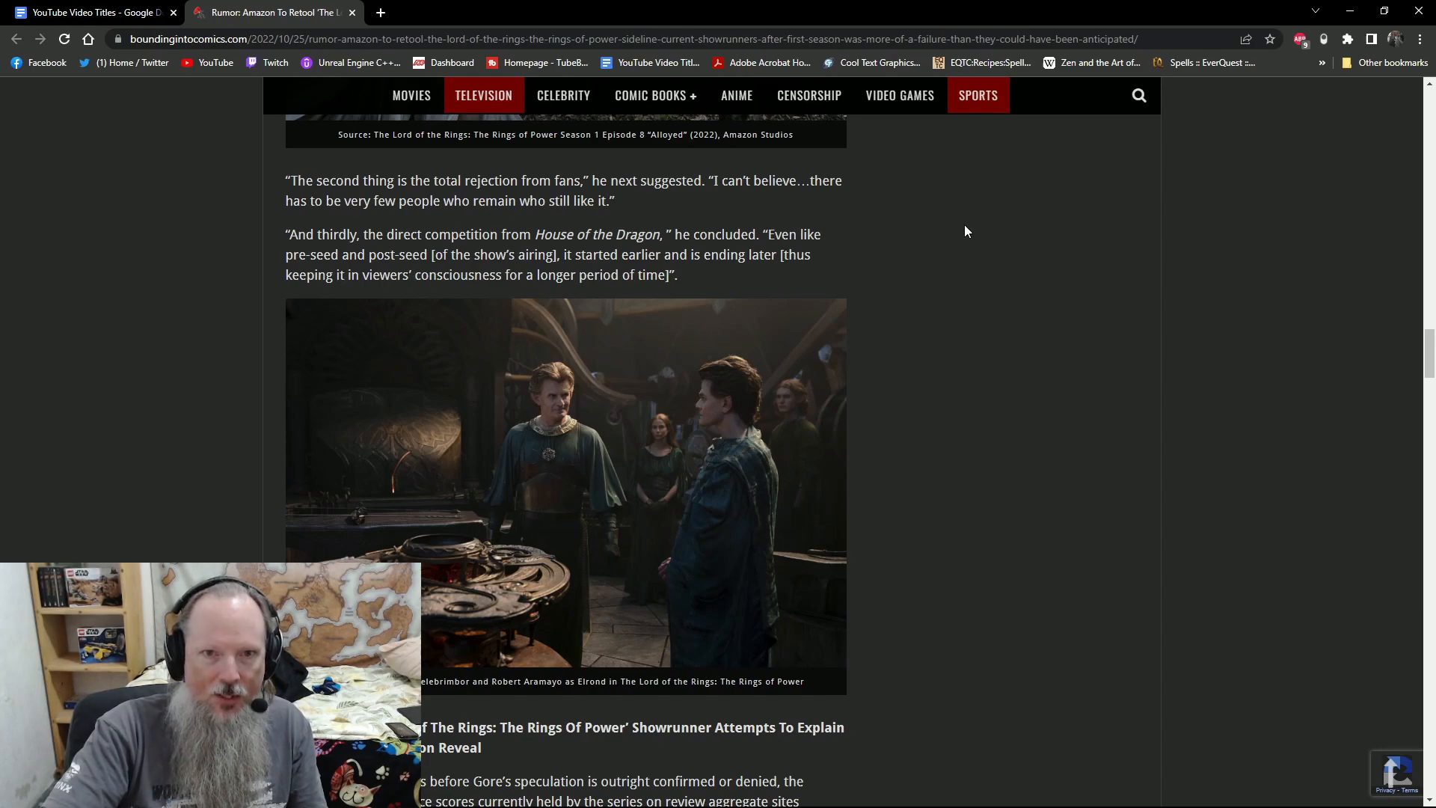
{"action": "scroll", "scroll_direction": "down", "scroll_amount": 3}
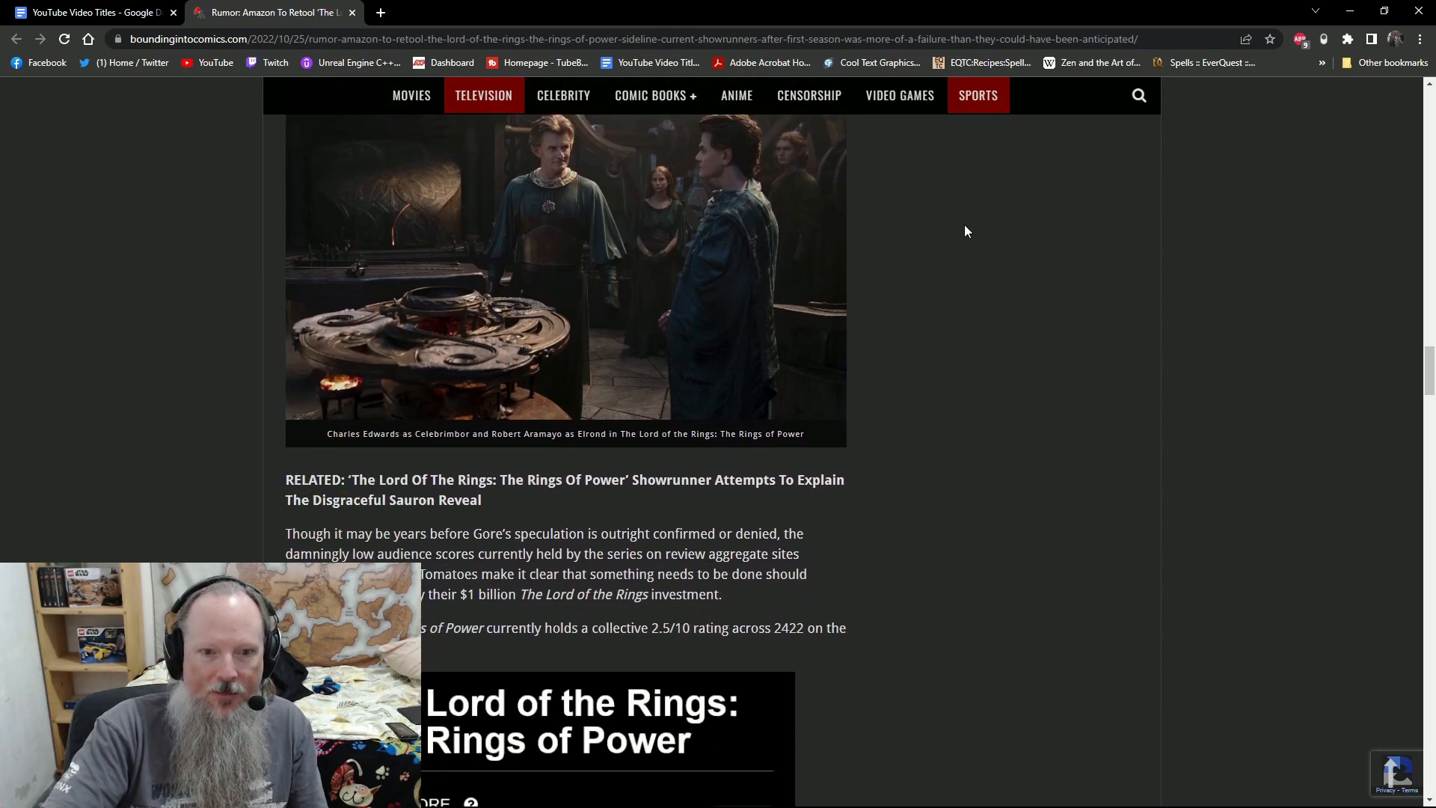
Scroll through the Metacritic and Rotten Tomatoes scores, then back up to the headline.
{"action": "scroll", "scroll_direction": "down", "scroll_amount": 3}
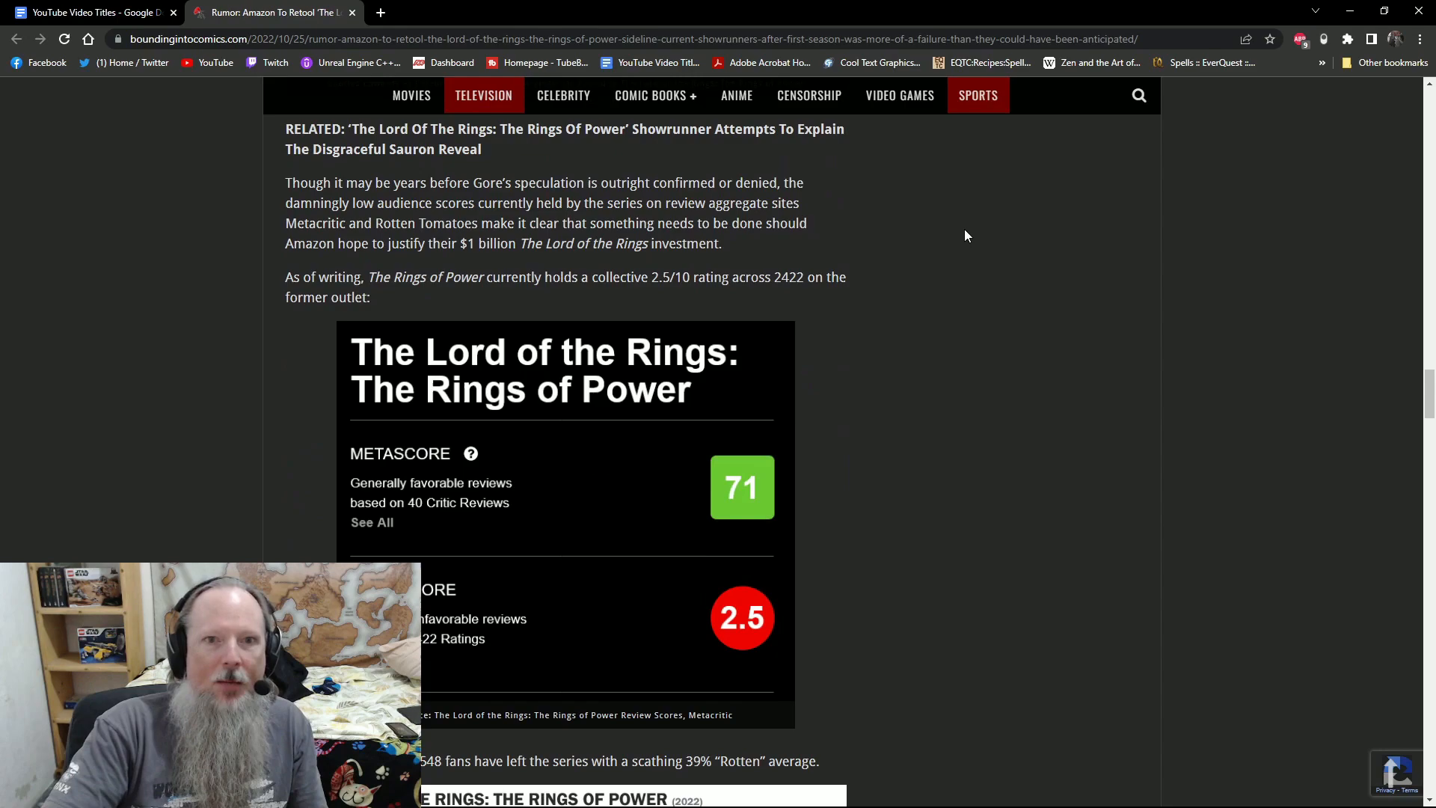
{"action": "mouse_move", "coordinate": [934, 272]}
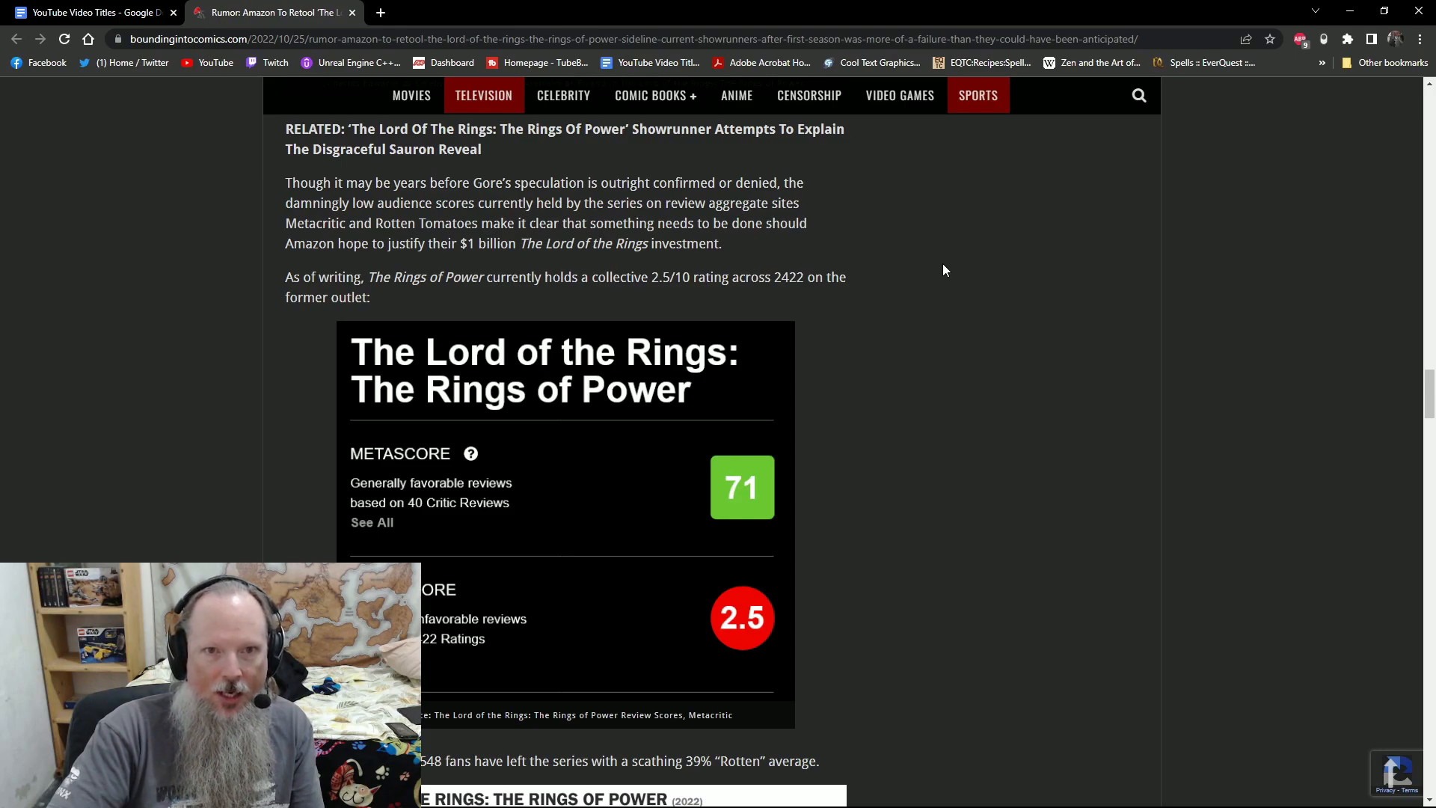
{"action": "mouse_move", "coordinate": [821, 540]}
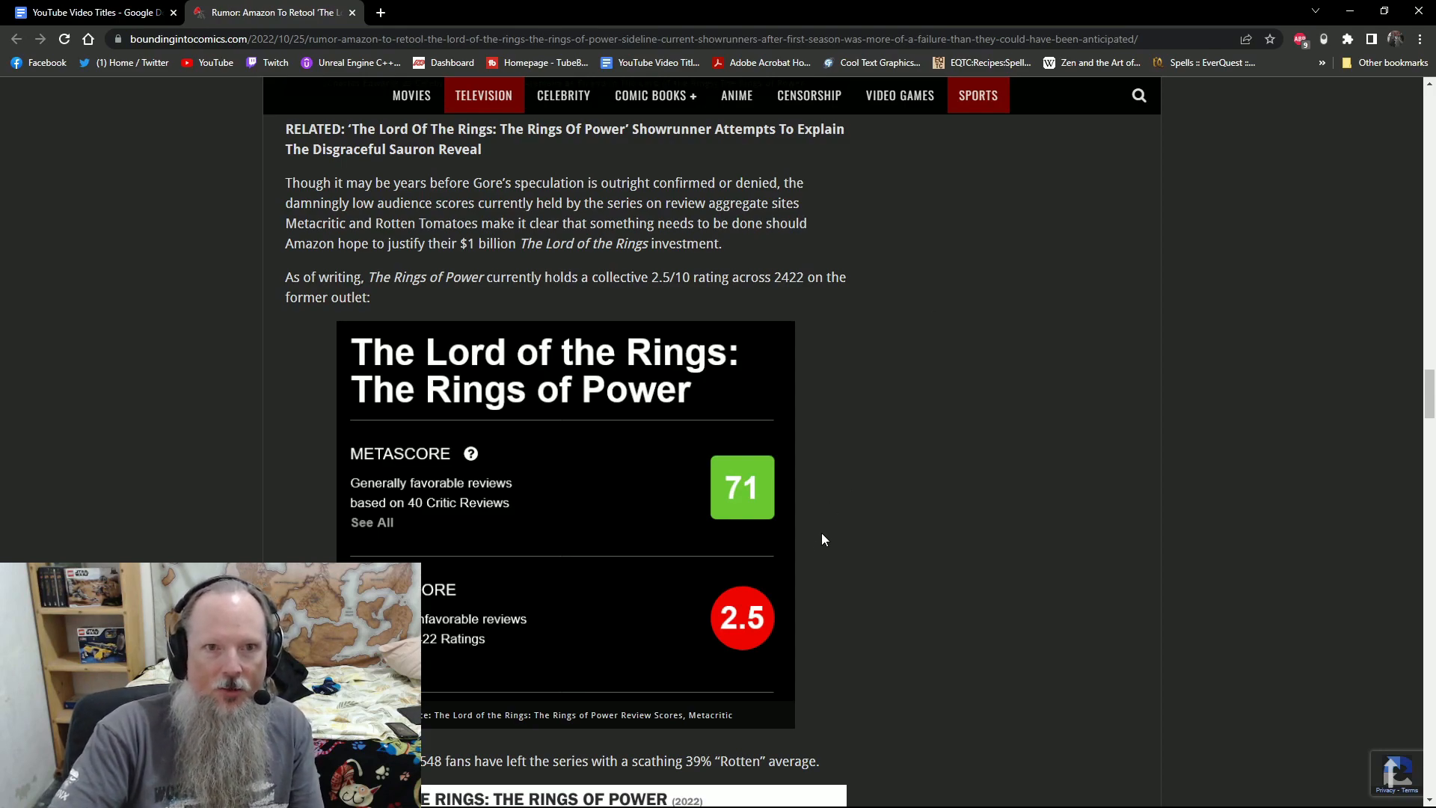
{"action": "mouse_move", "coordinate": [855, 537]}
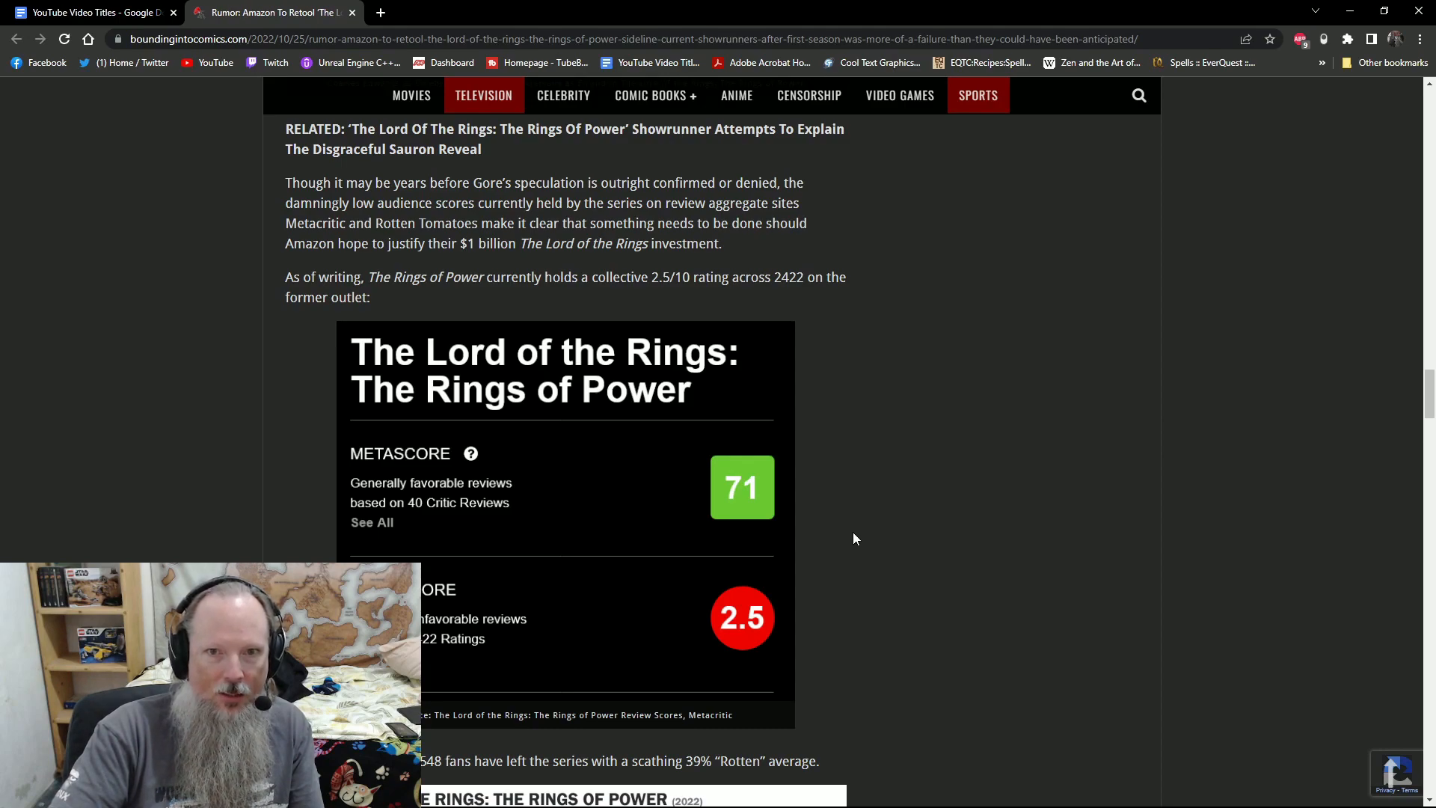
{"action": "scroll", "scroll_direction": "down", "scroll_amount": 3}
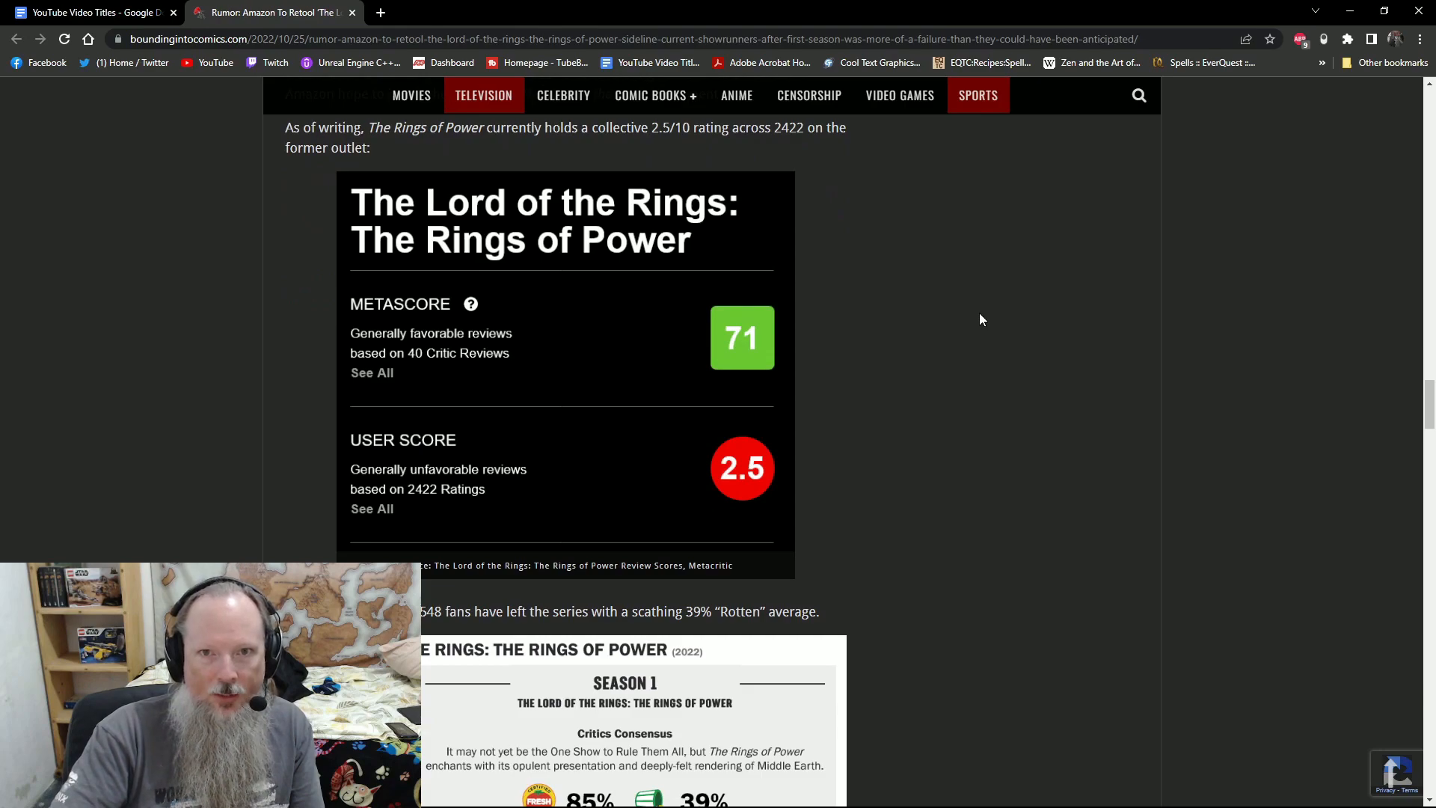
{"action": "mouse_move", "coordinate": [1013, 302]}
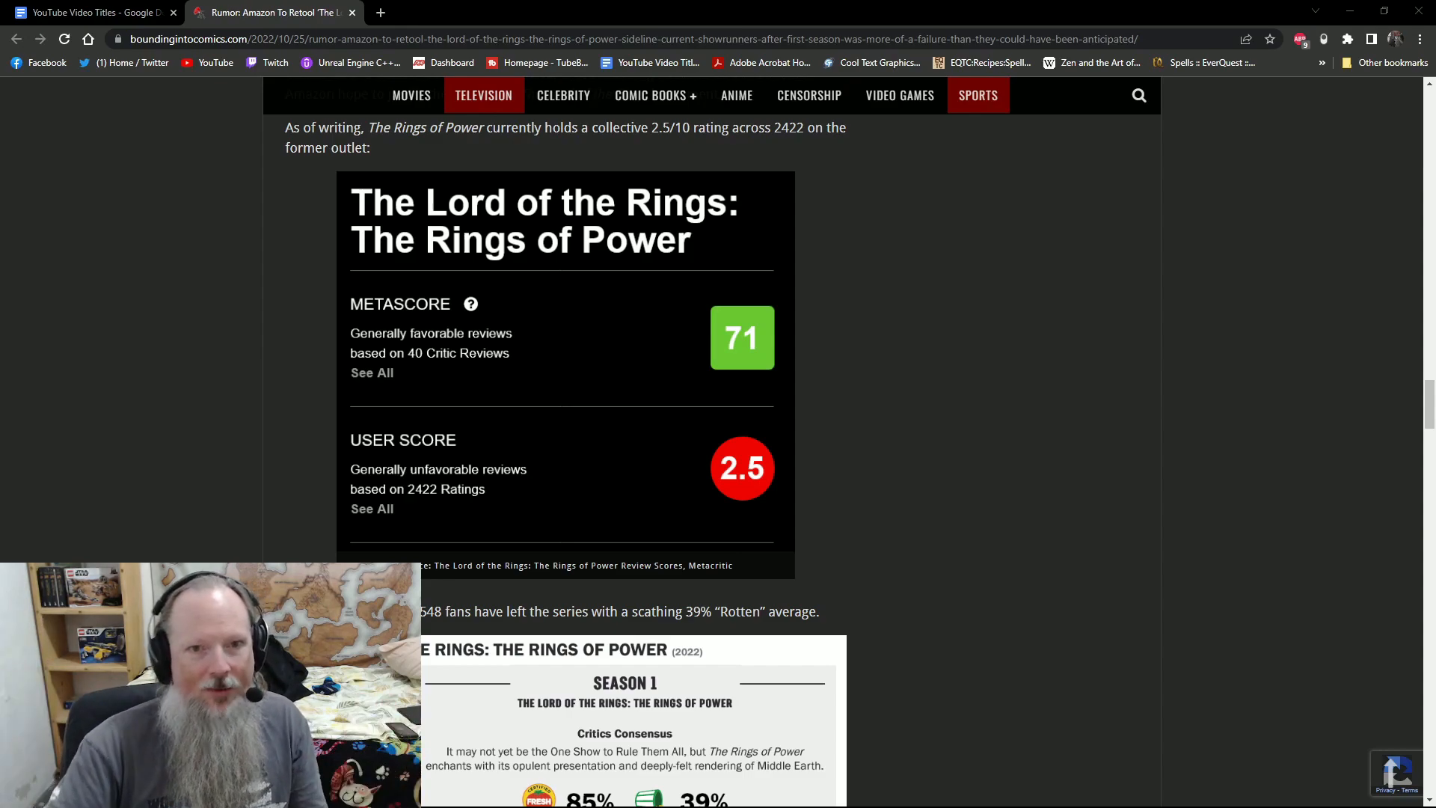
{"action": "scroll", "scroll_direction": "up", "scroll_amount": 3}
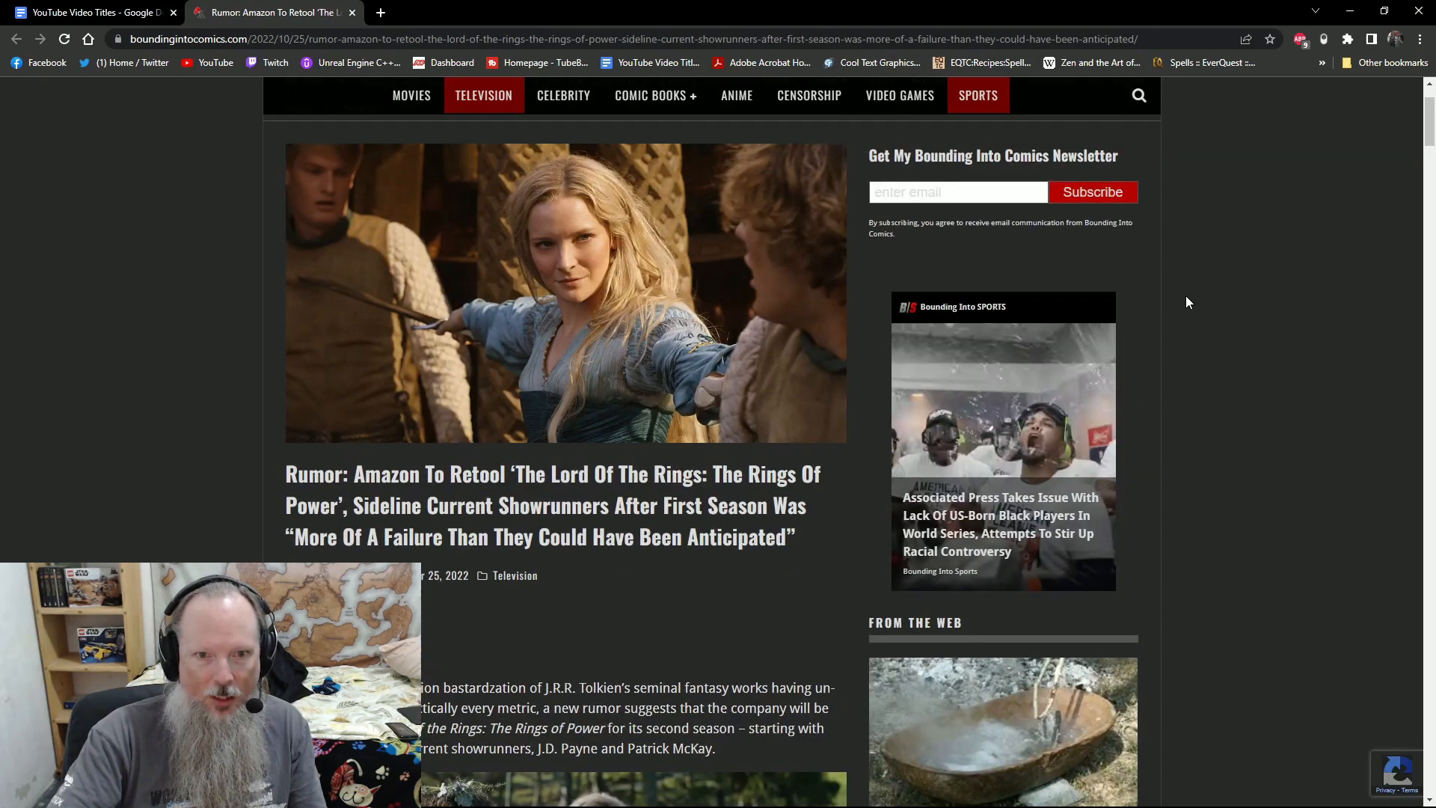
Scroll down to the RELATED link and the Amazon insider quotes on retooling Payne and McKay.
{"action": "scroll", "scroll_direction": "down", "scroll_amount": 3}
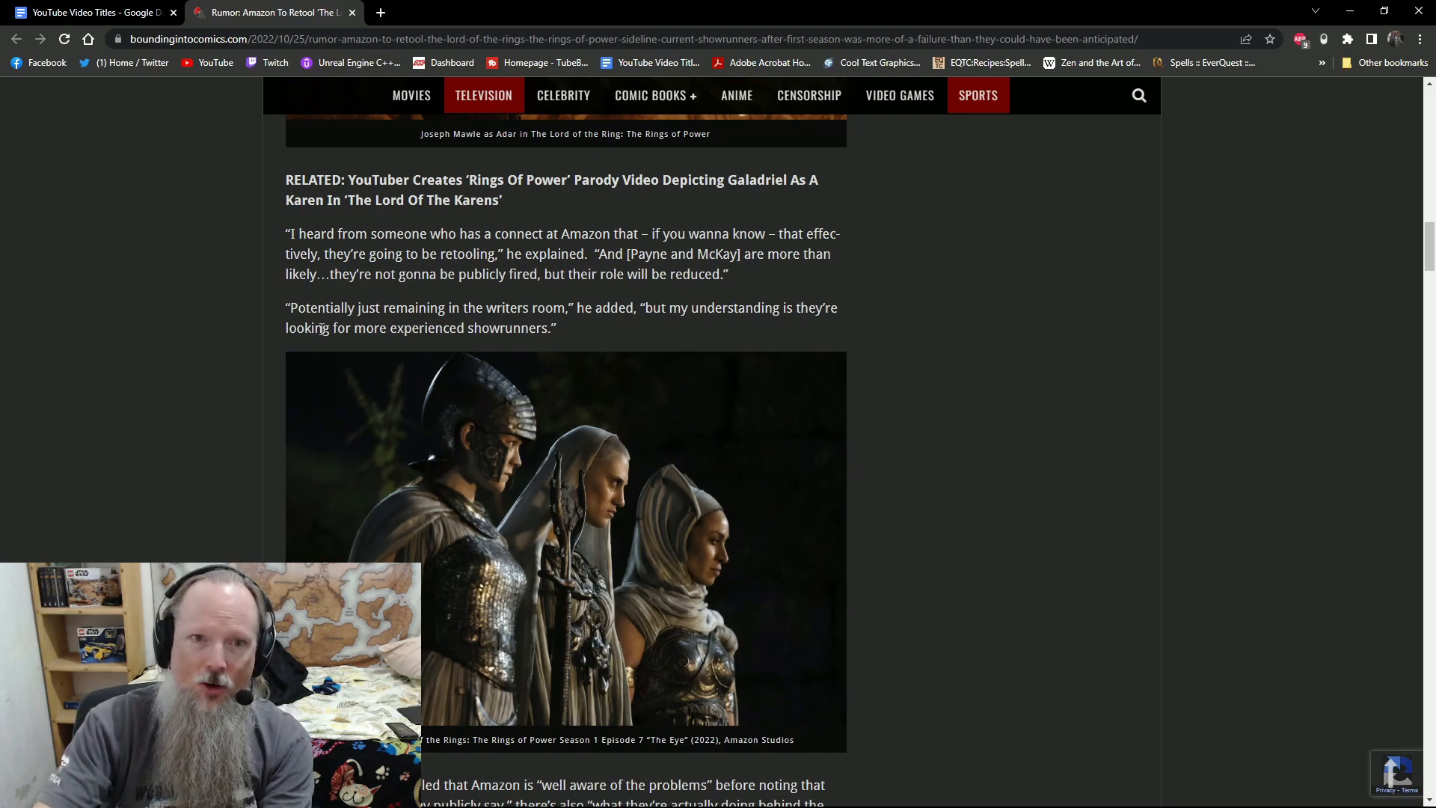
Highlight the 'Potentially just remaining in the writers room' quote, then scroll past the image.
{"action": "left_click_drag", "start_coordinate": [285, 308], "coordinate": [557, 328]}
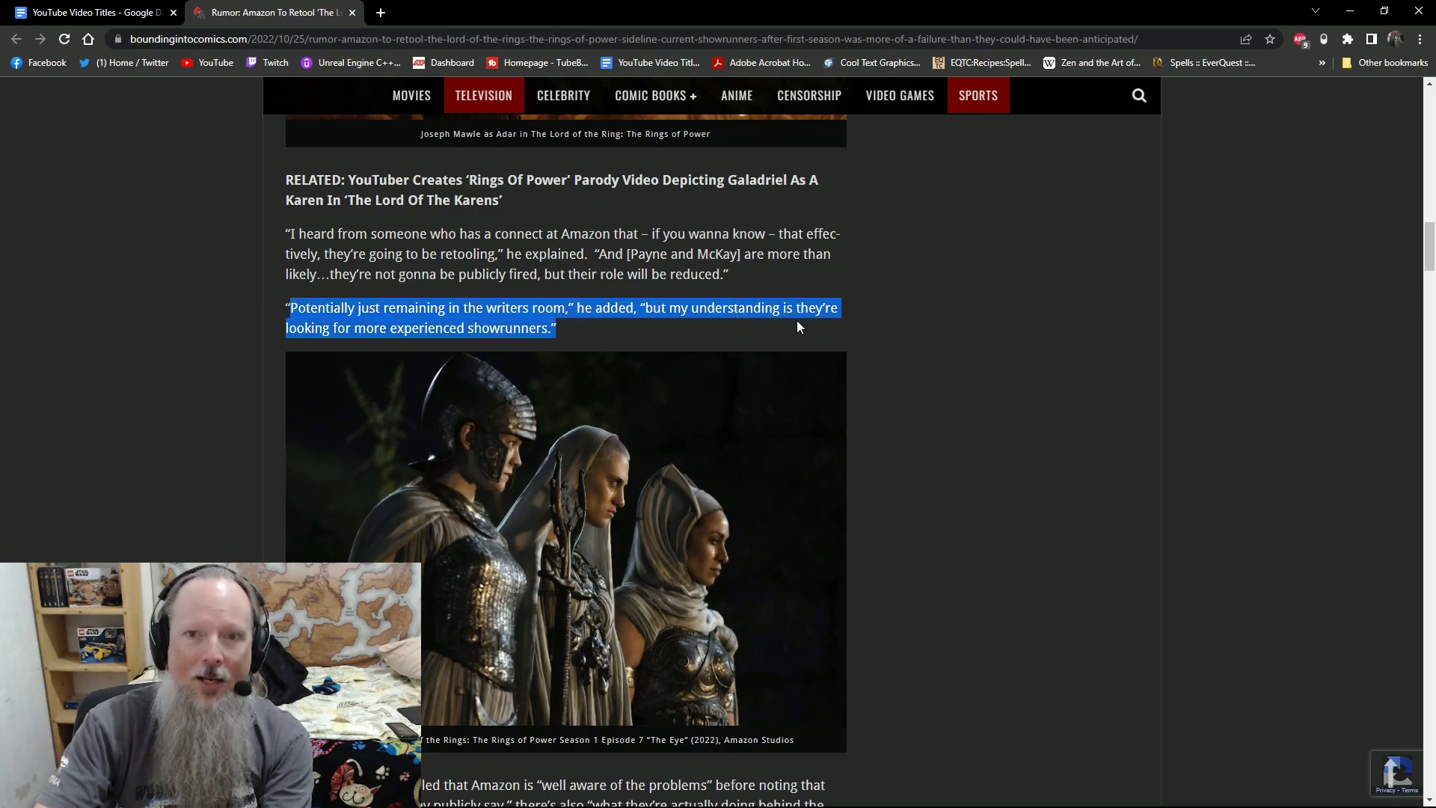
{"action": "scroll", "scroll_direction": "down", "scroll_amount": 3}
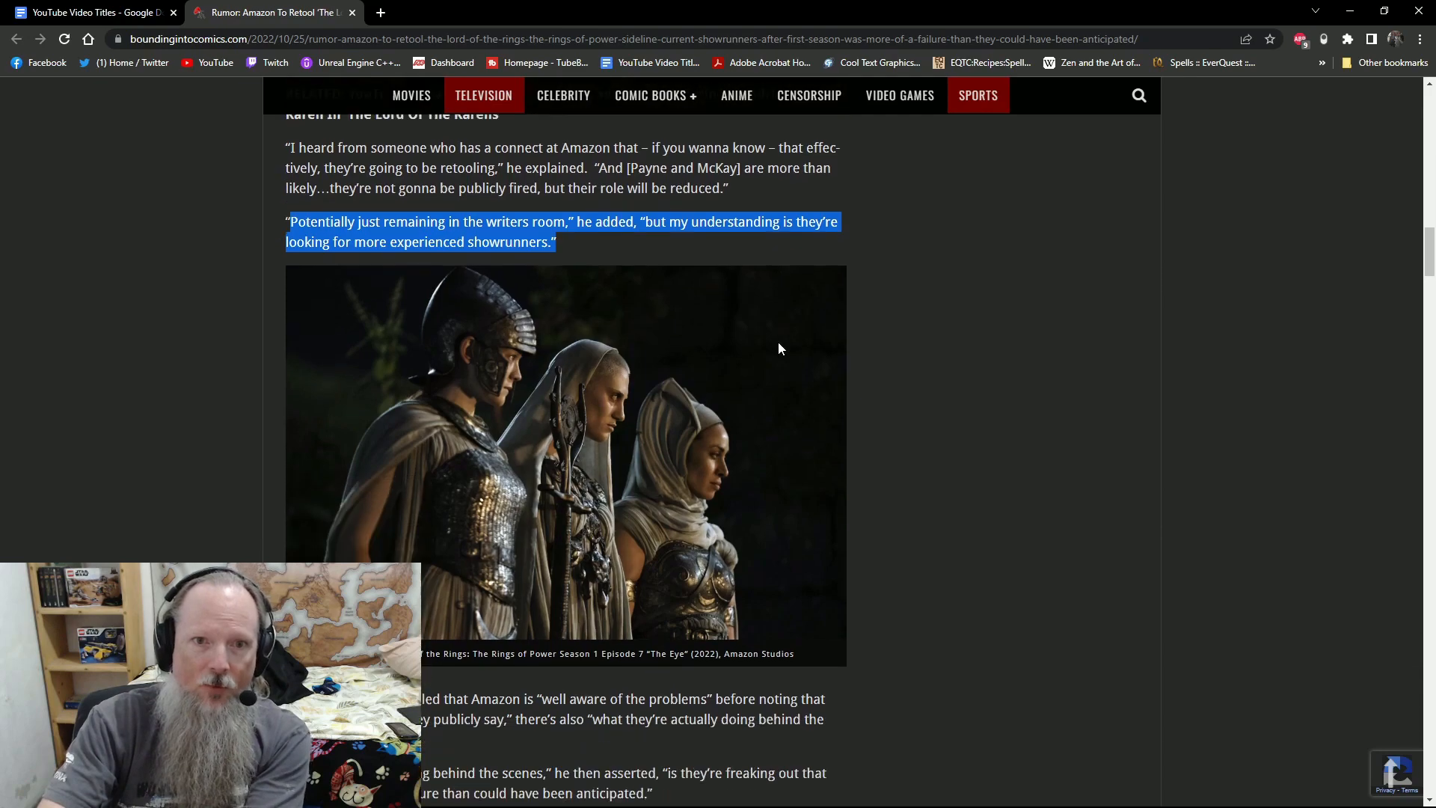
{"action": "scroll", "scroll_direction": "down", "scroll_amount": 3}
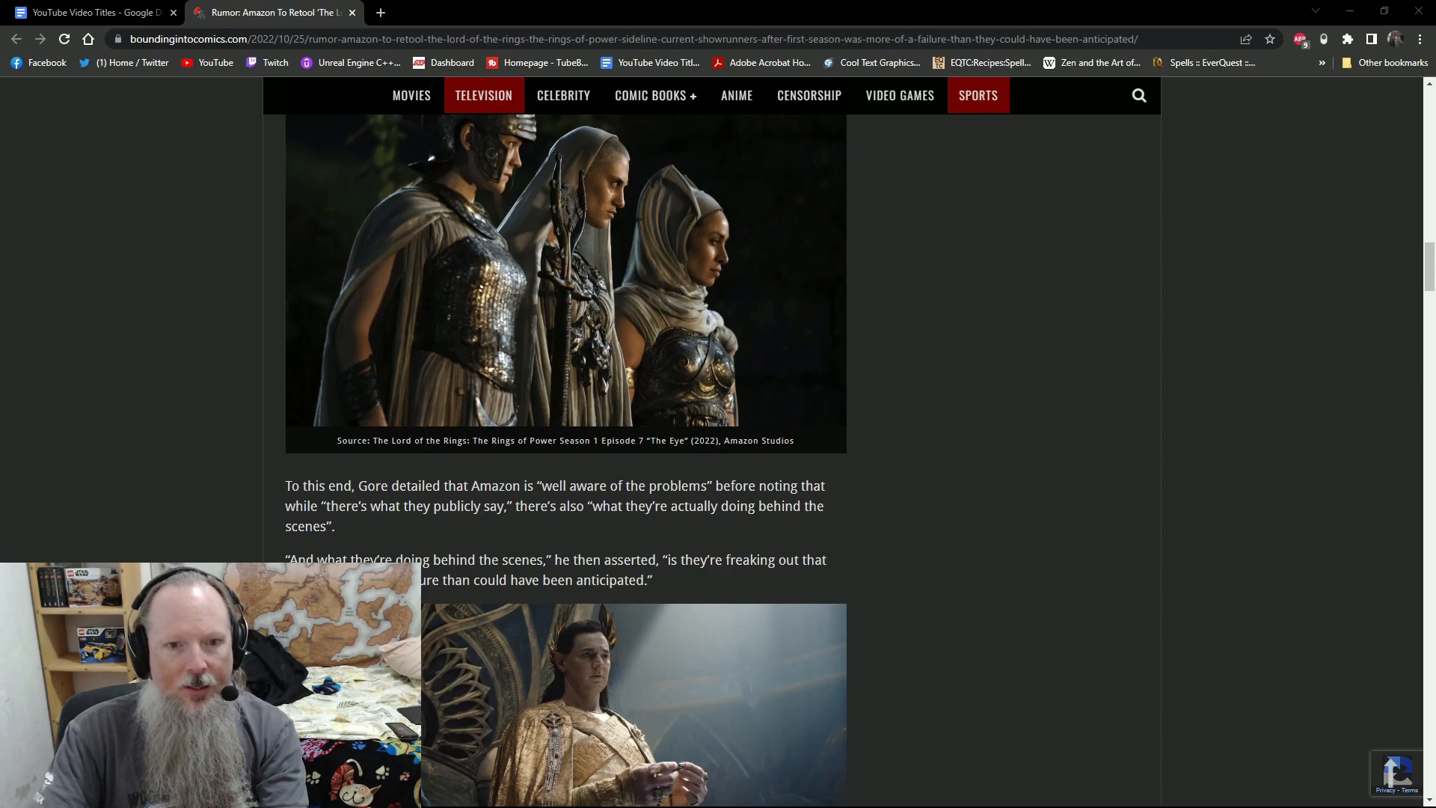
Scroll slightly to the quote about Amazon freaking out and the next series image.
{"action": "scroll", "scroll_direction": "down", "scroll_amount": 3}
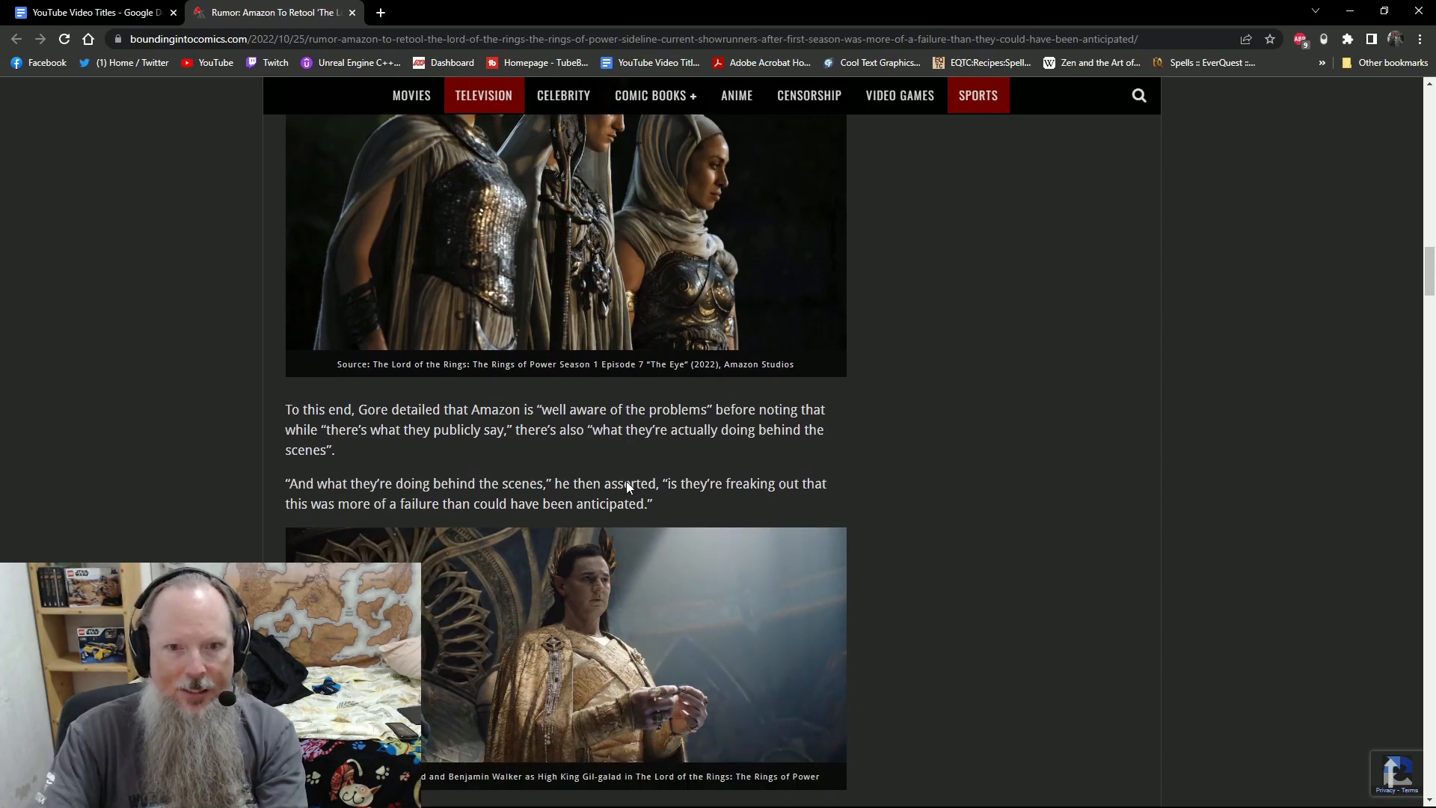
{"action": "scroll", "scroll_direction": "down", "scroll_amount": 3}
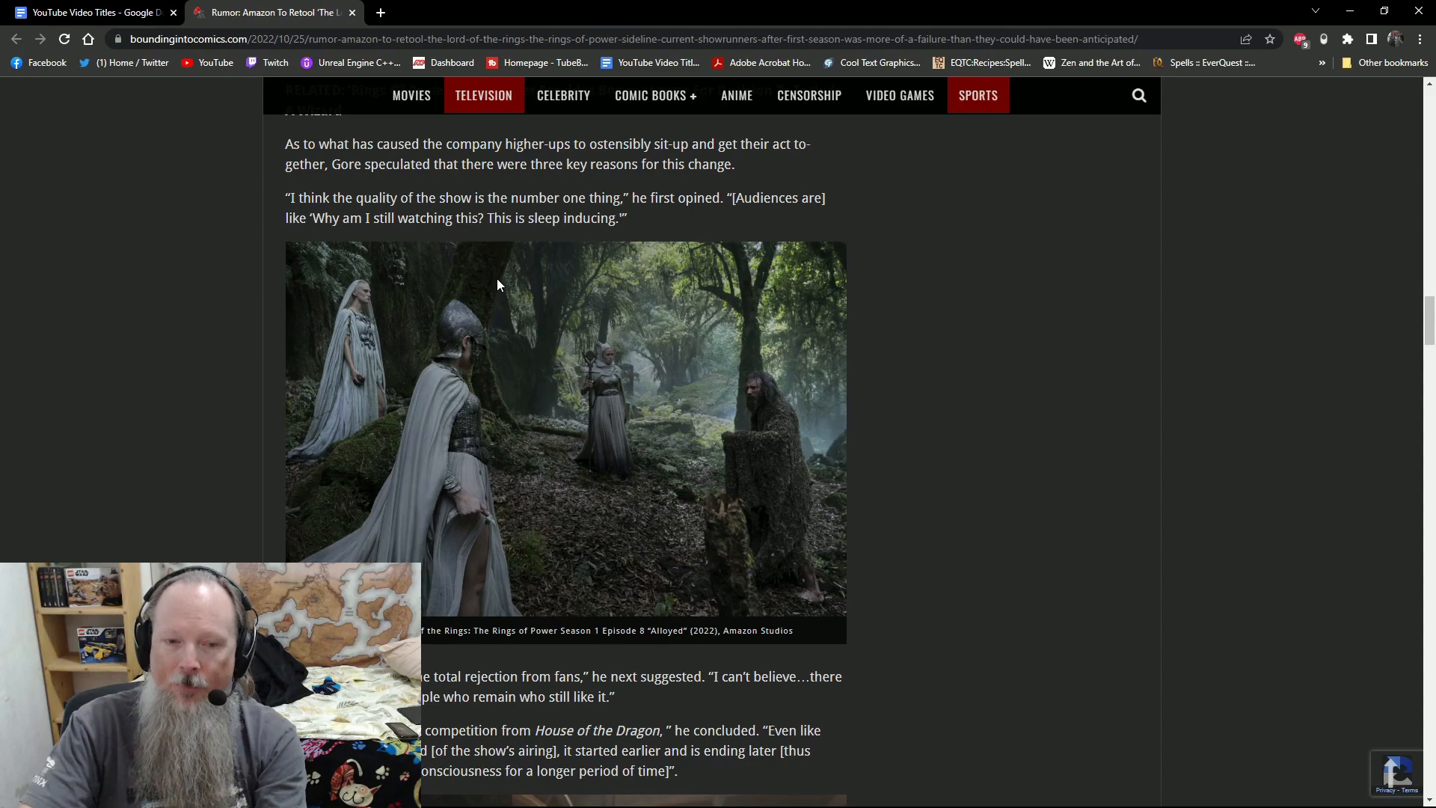
Scroll past the House of the Dragon quote and return to the highlighted writers-room retooling quote.
{"action": "scroll", "scroll_direction": "down", "scroll_amount": 3}
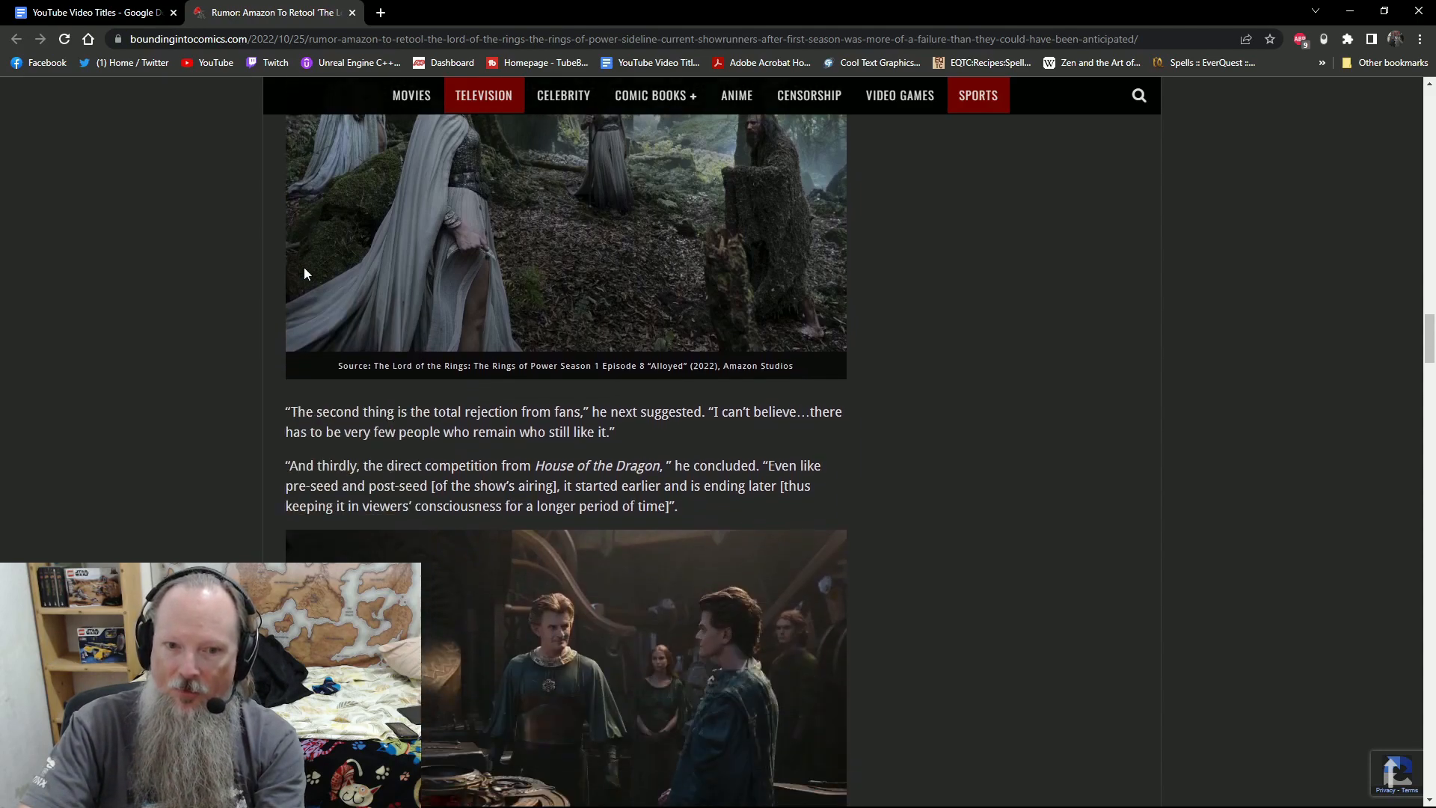
{"action": "scroll", "scroll_direction": "down", "scroll_amount": 3}
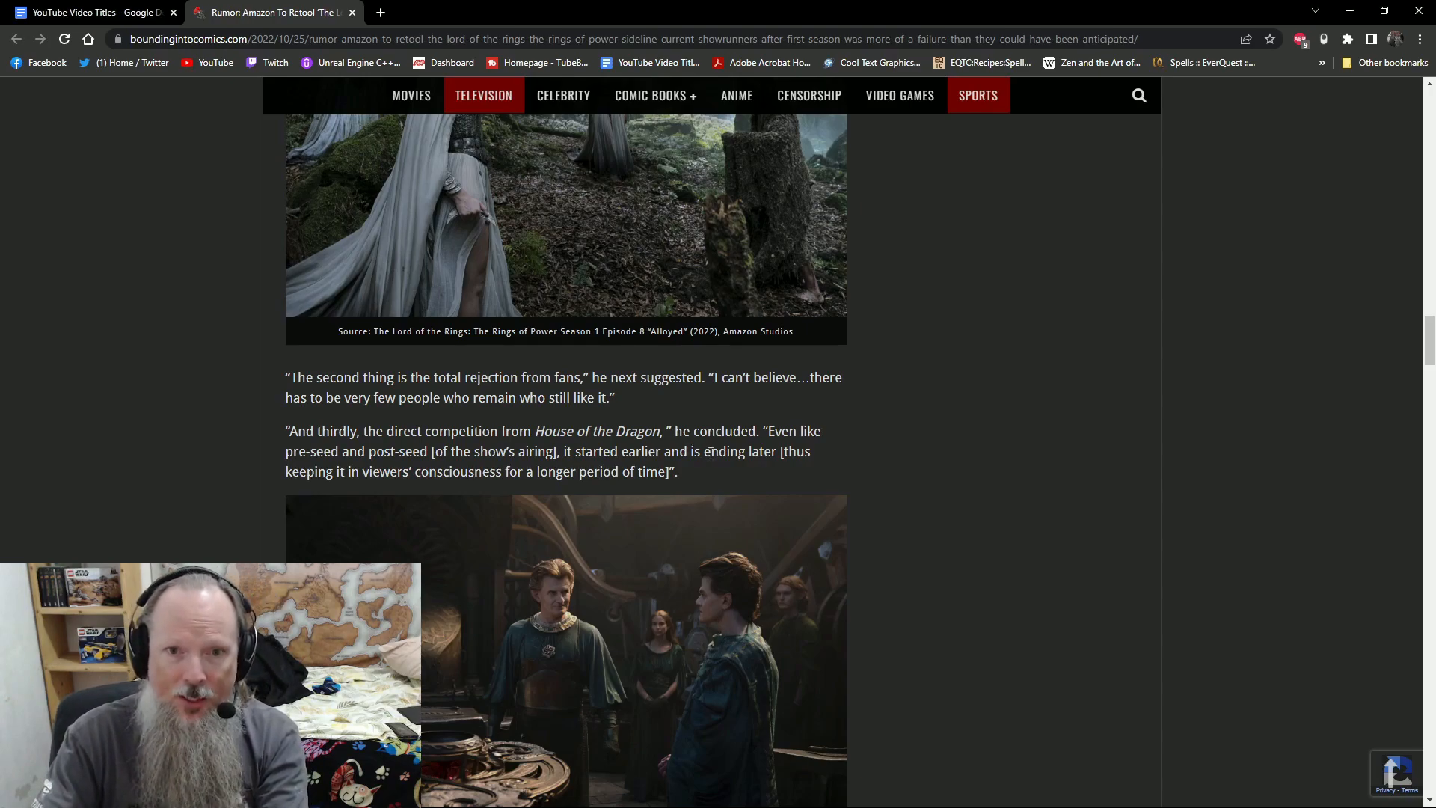
{"action": "scroll", "scroll_direction": "down", "scroll_amount": 3}
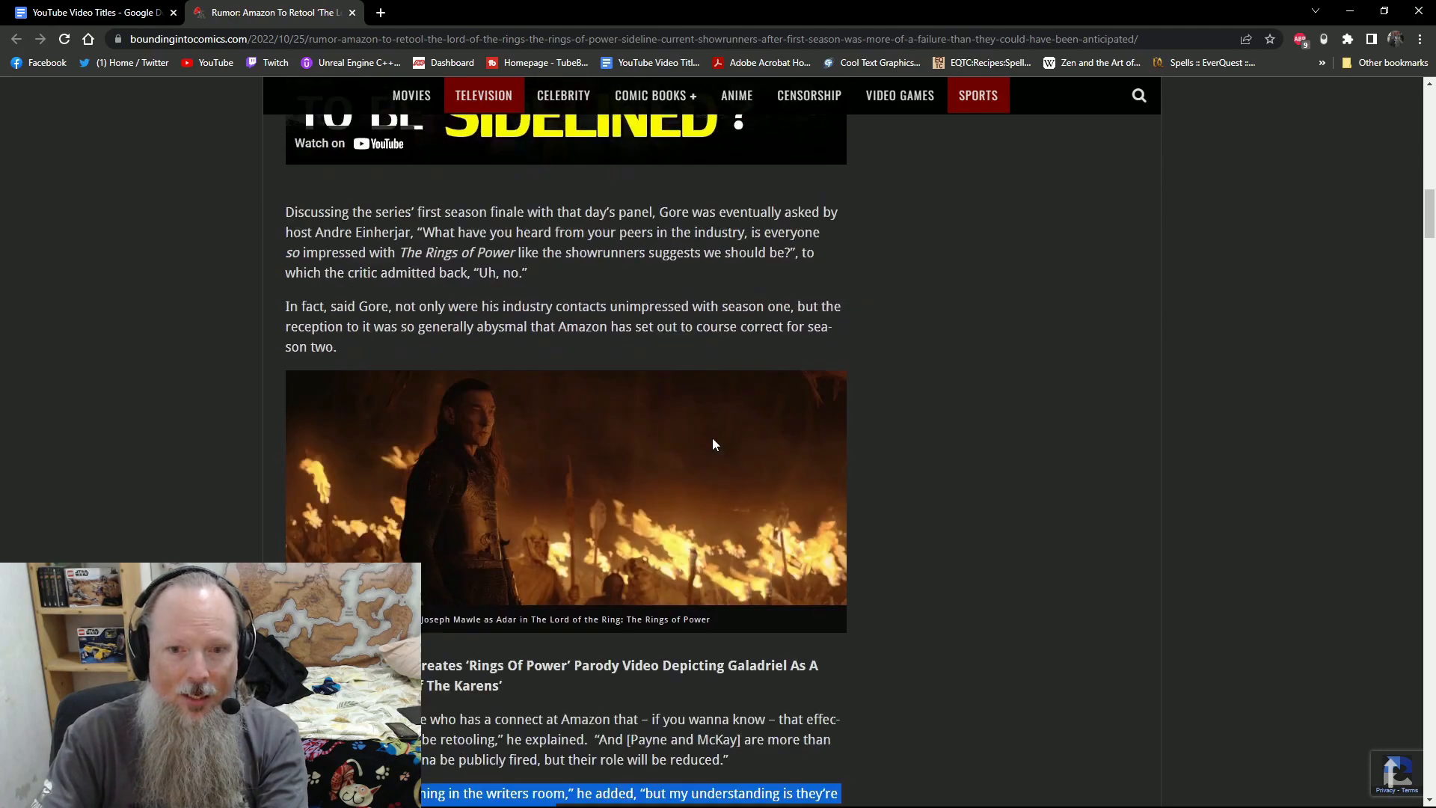
{"action": "scroll", "scroll_direction": "down", "scroll_amount": 3}
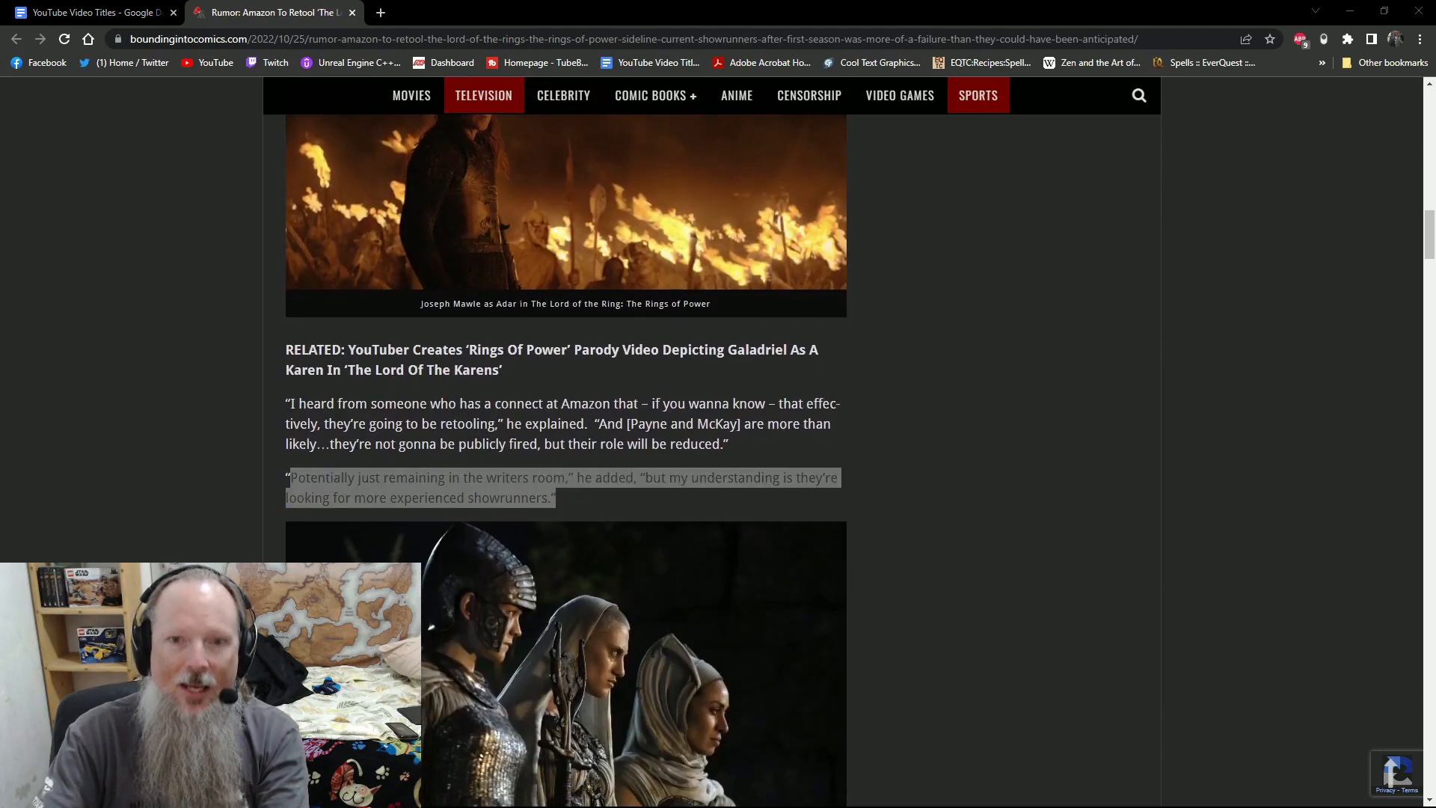